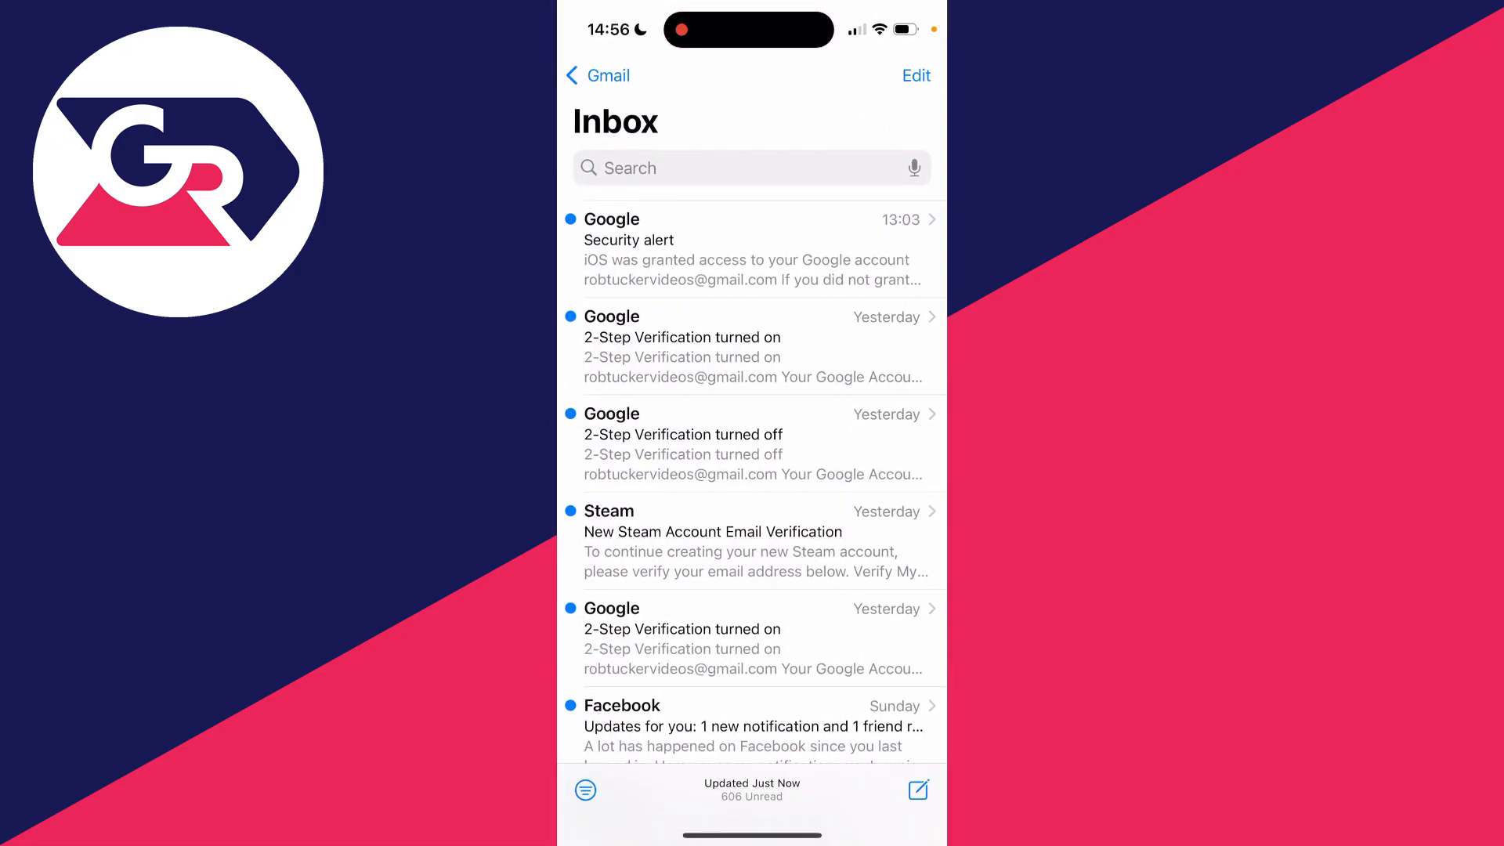
Open a blank new message from the Gmail inbox using the compose icon.
left_click(916, 790)
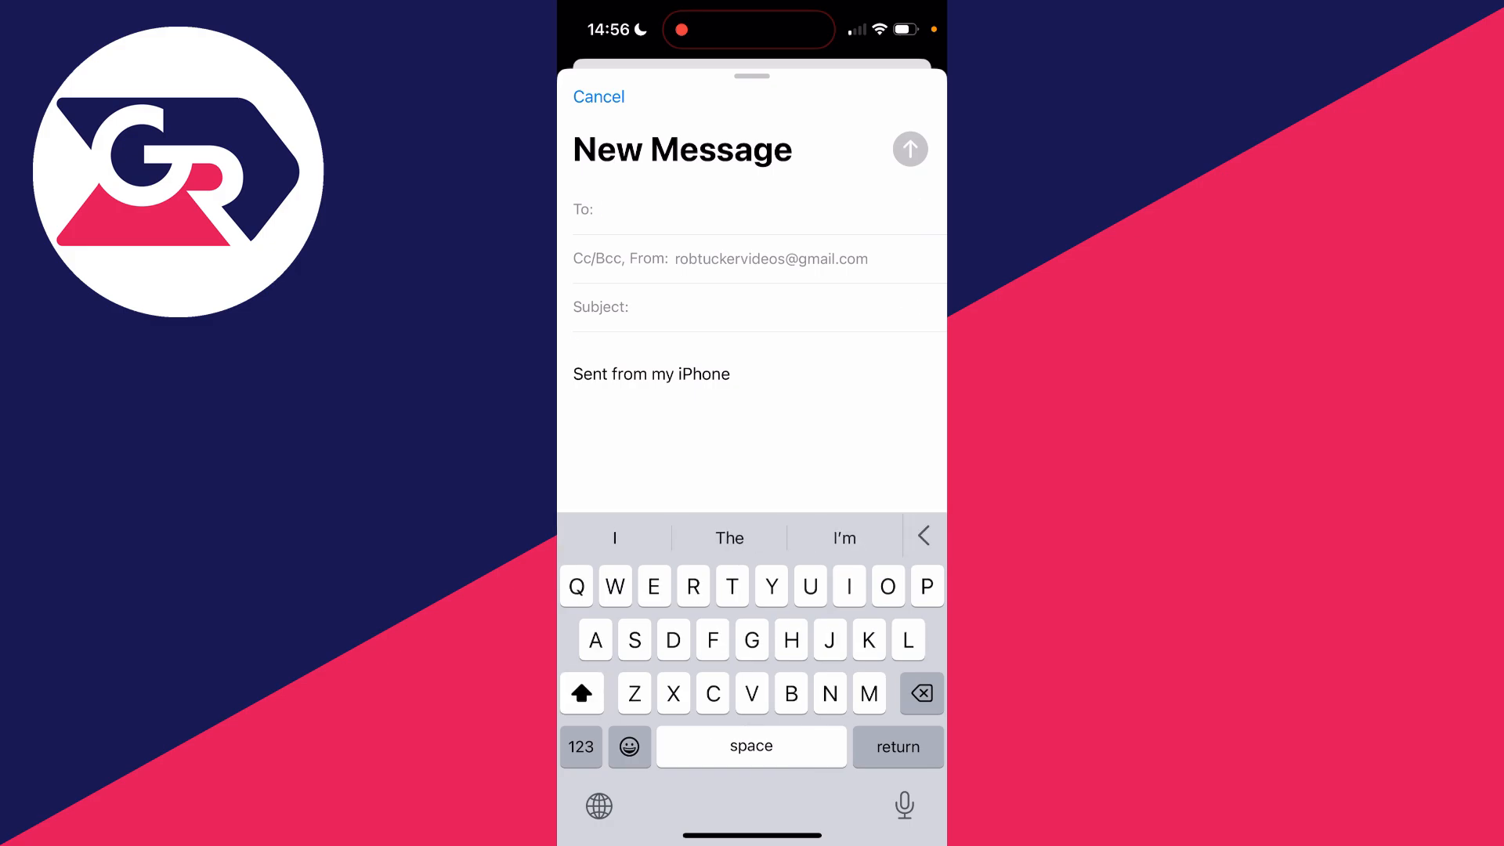
Type "Hi" and "Check this out" into the message body.
type("Hi")
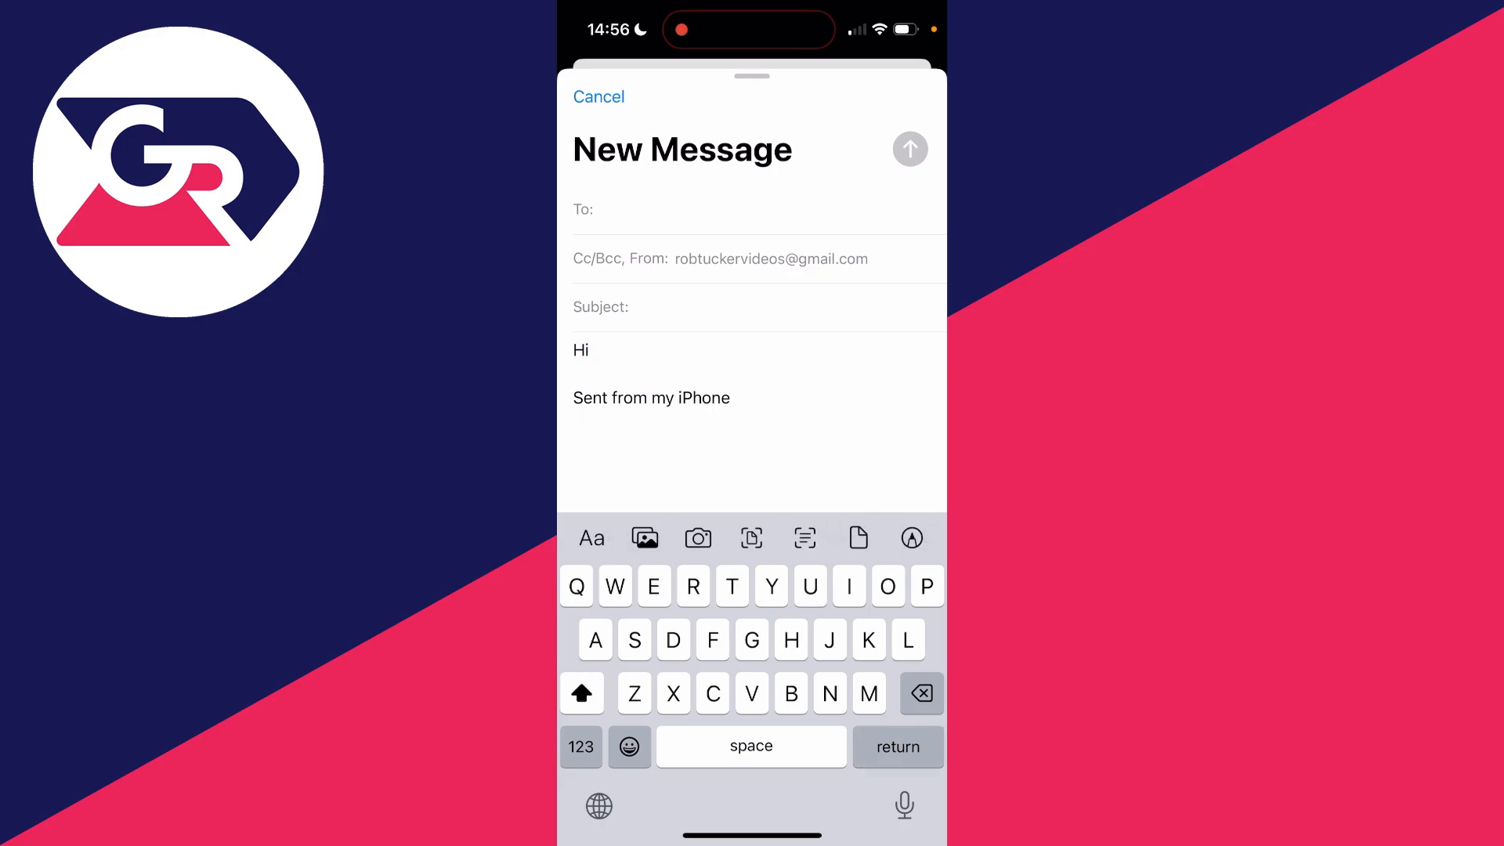
type("Check this out")
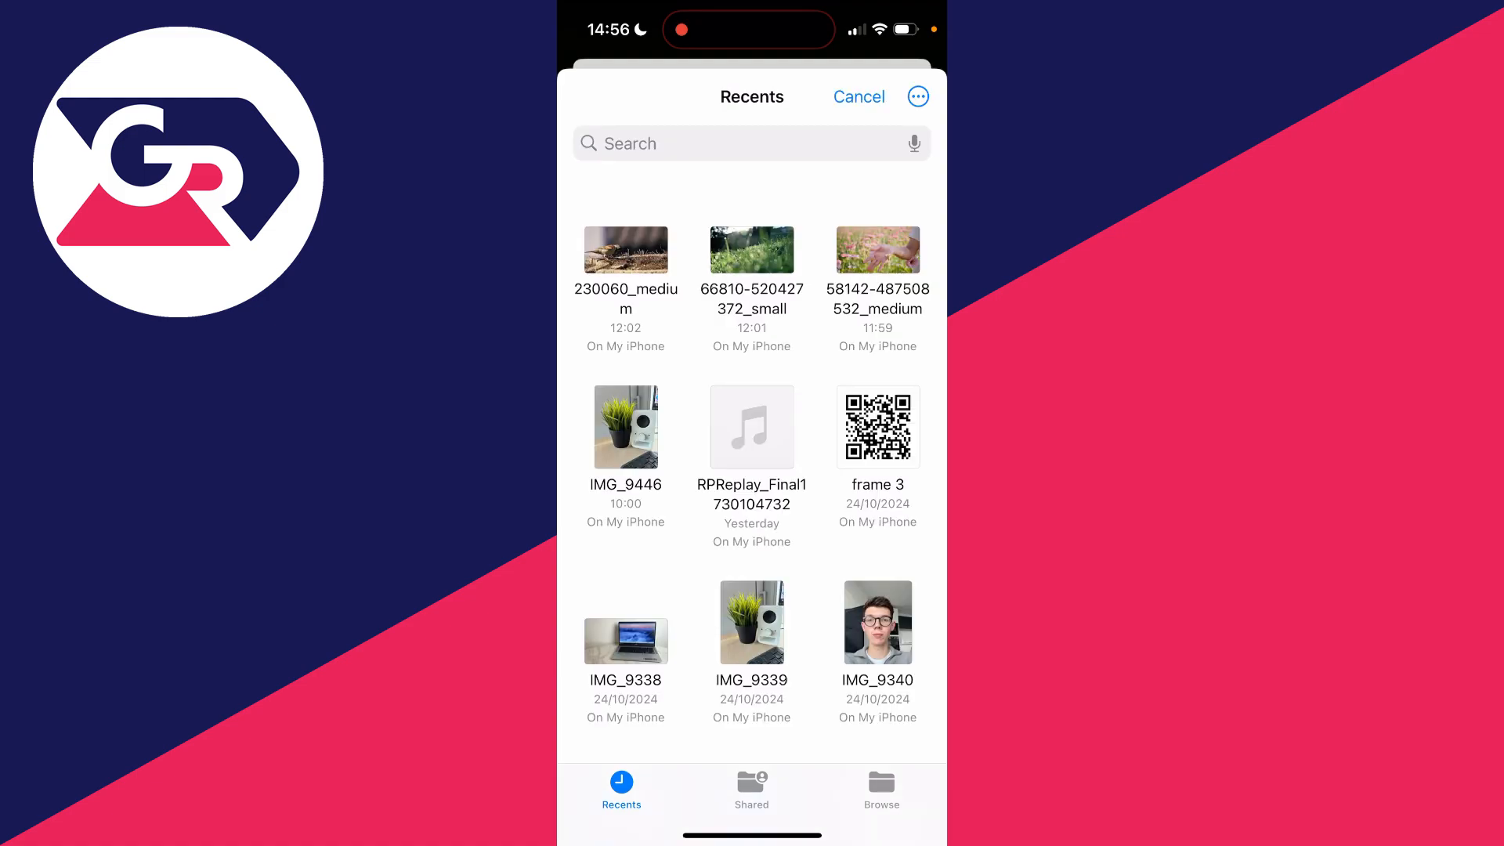
Scroll the Recents file list down to reveal the About GuideRealm document.
scroll("down", 3)
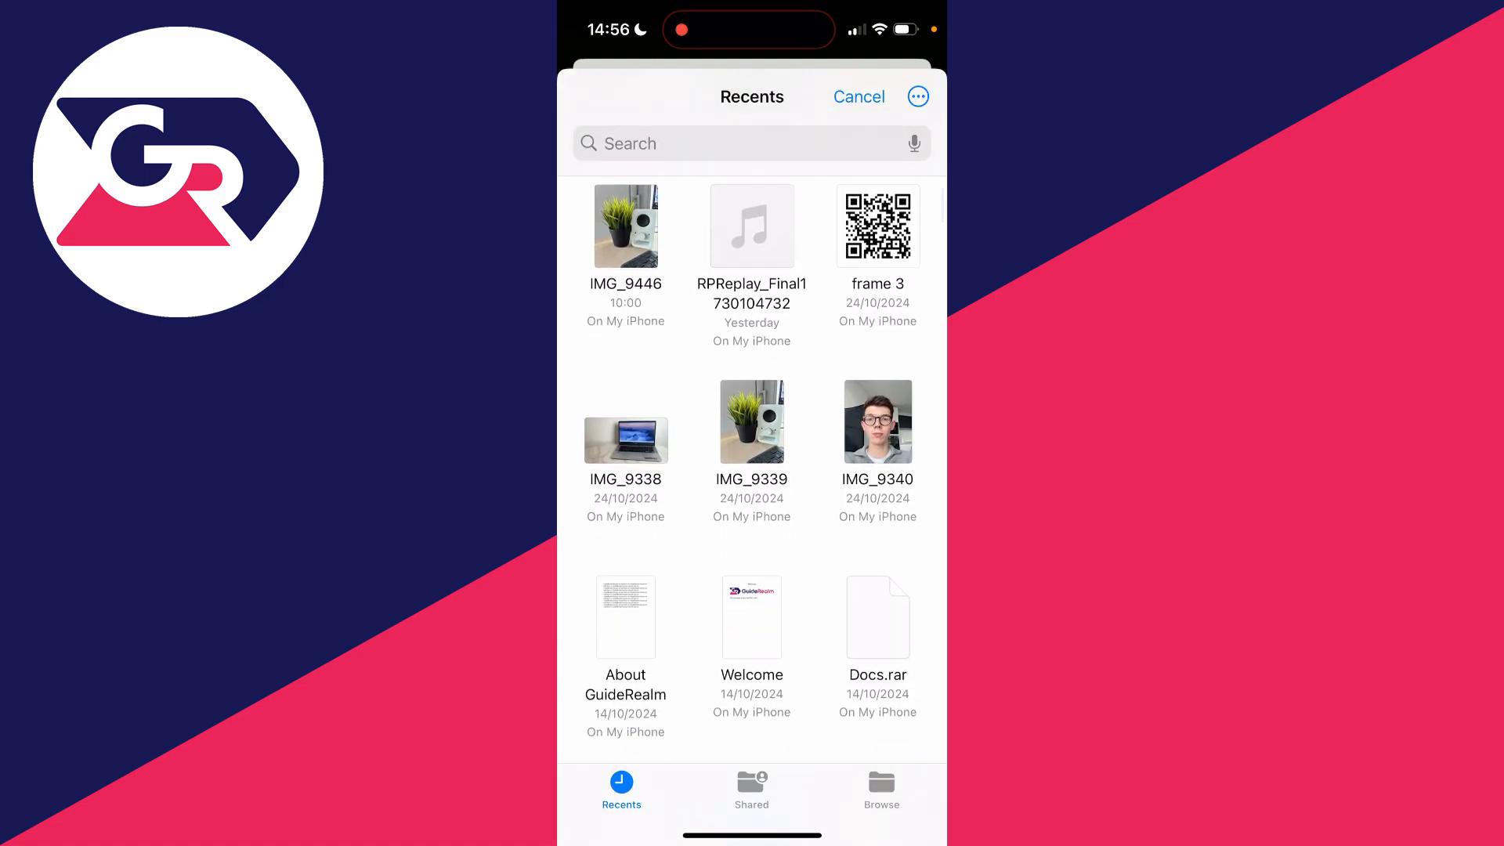